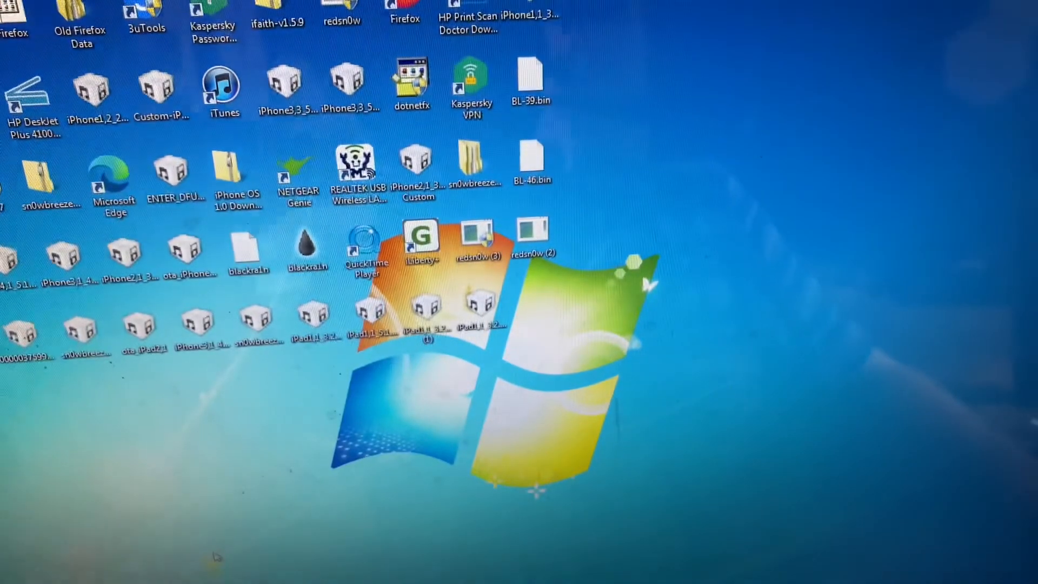
# Step: Bring up iTunes and acknowledge the iPhone recovery-mode warning
pyautogui.click(223, 90)
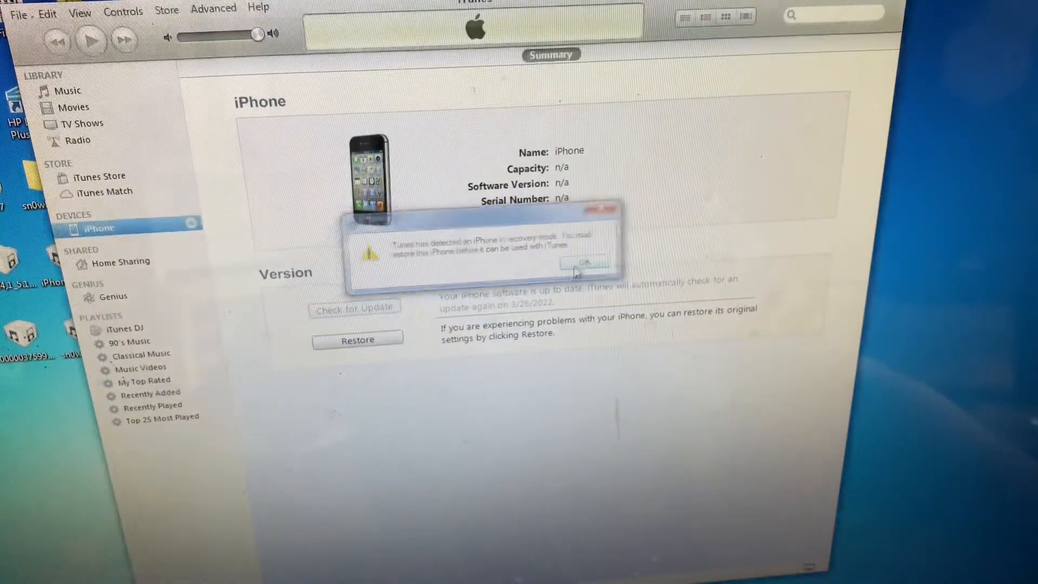
pyautogui.click(583, 264)
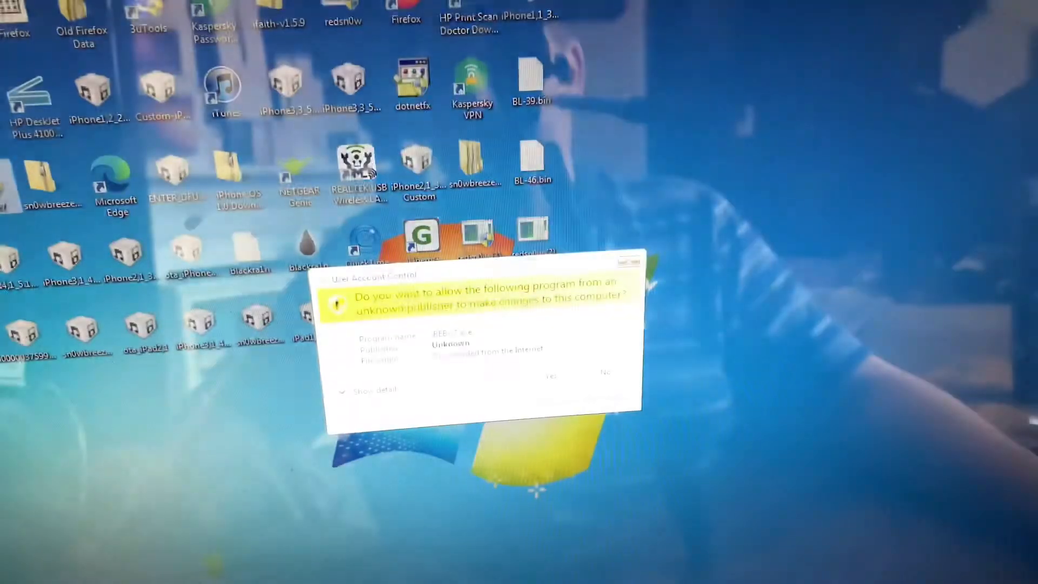
pyautogui.click(552, 373)
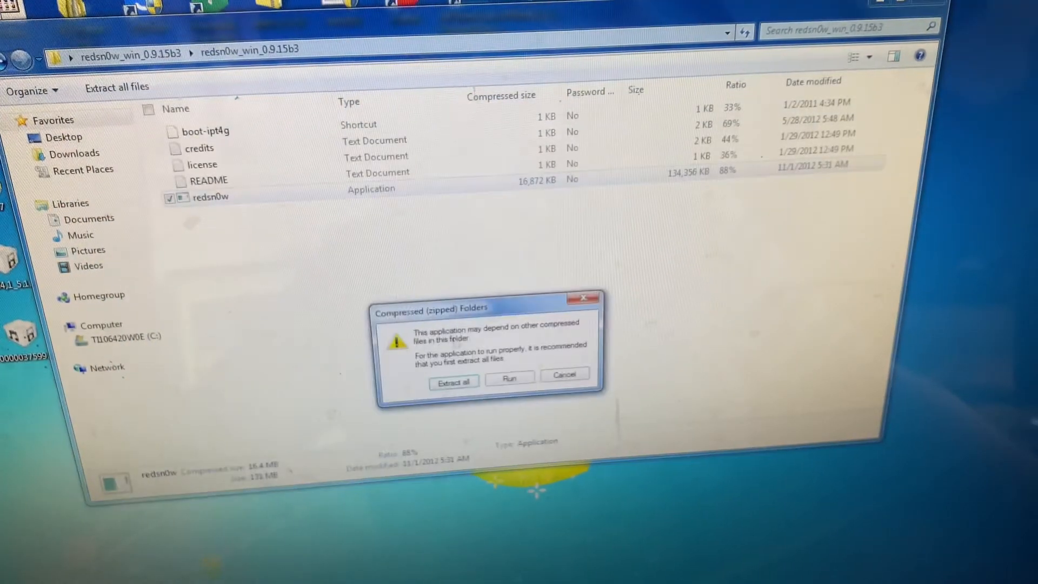
pyautogui.click(508, 375)
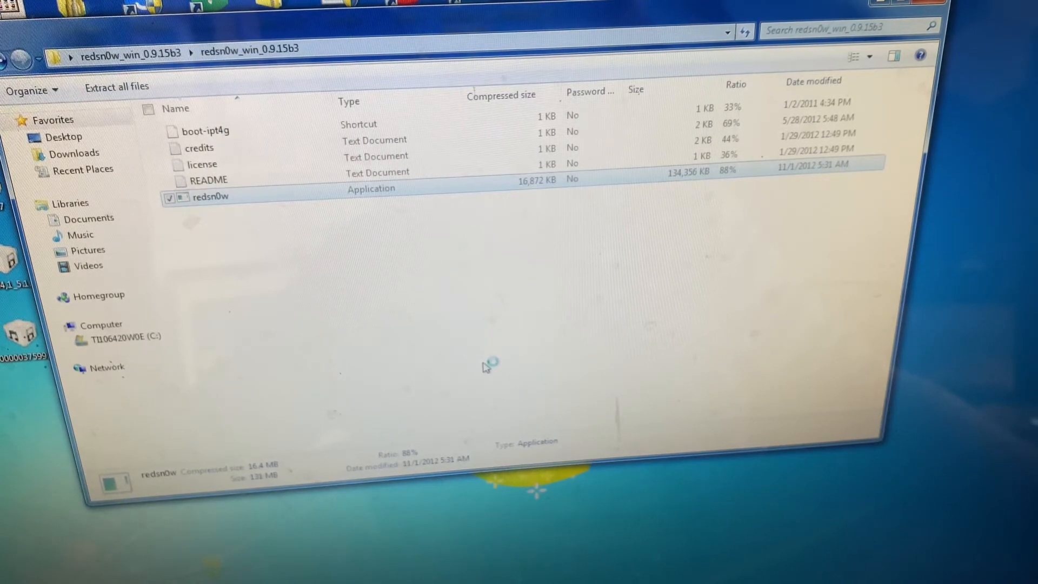
pyautogui.doubleClick(211, 197)
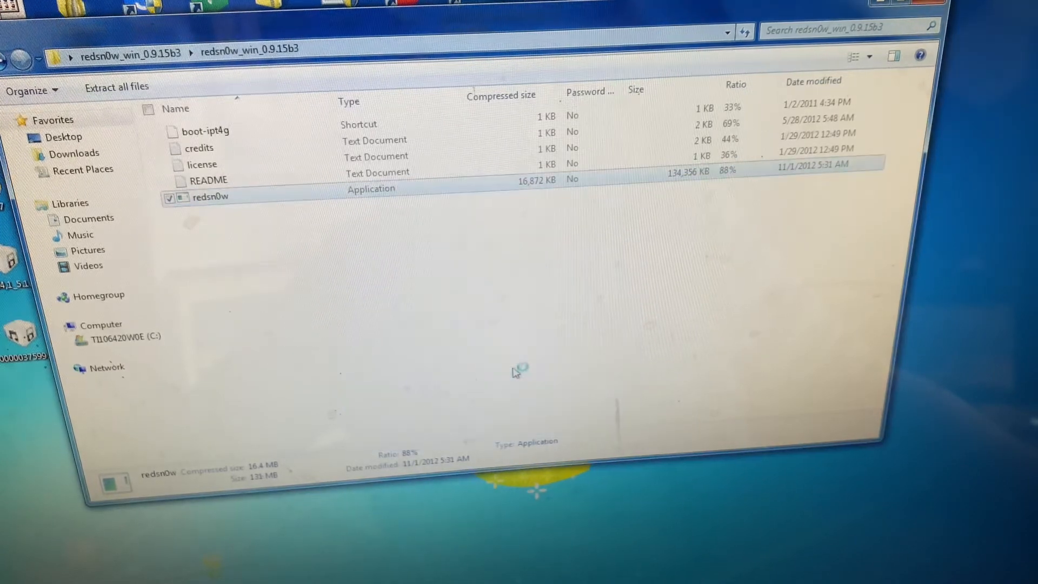
pyautogui.doubleClick(210, 197)
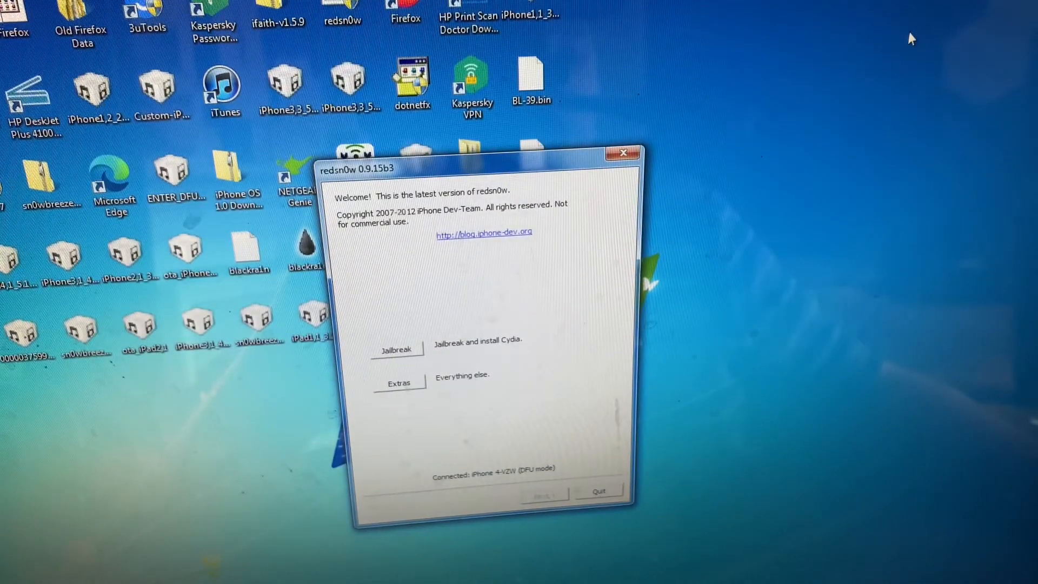
pyautogui.moveTo(684, 194)
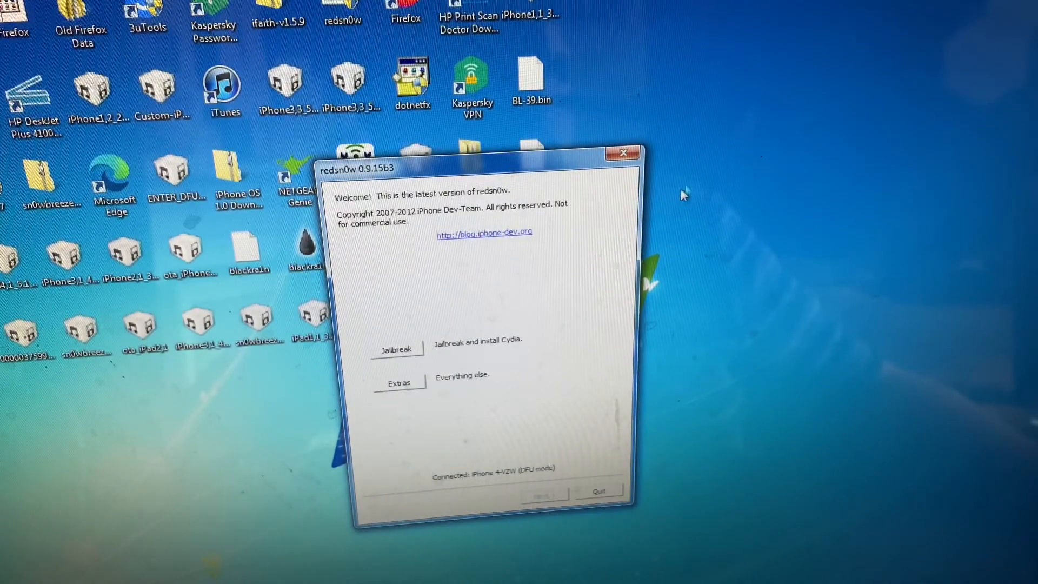
pyautogui.moveTo(464, 371)
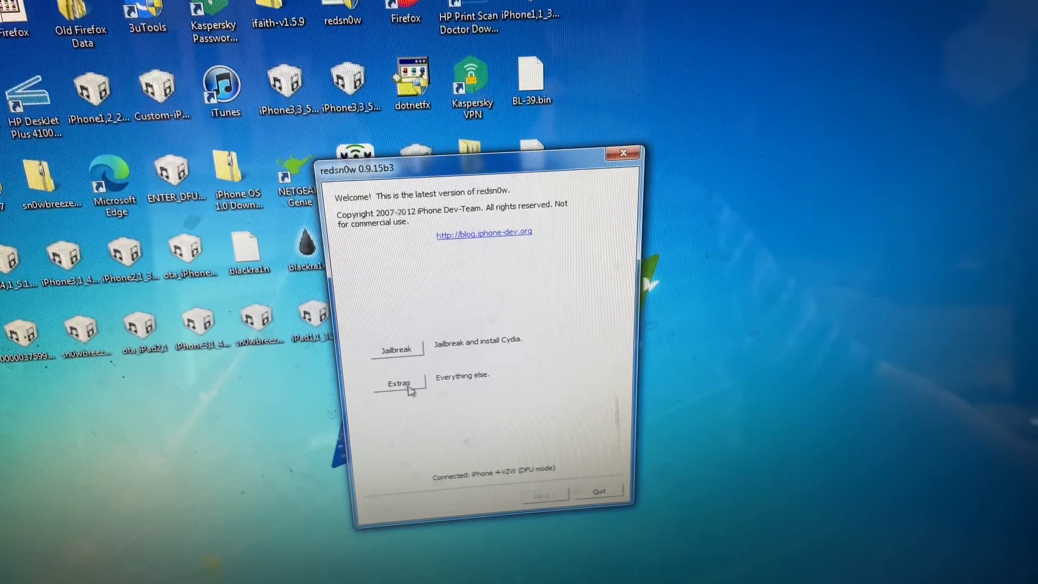
pyautogui.click(397, 383)
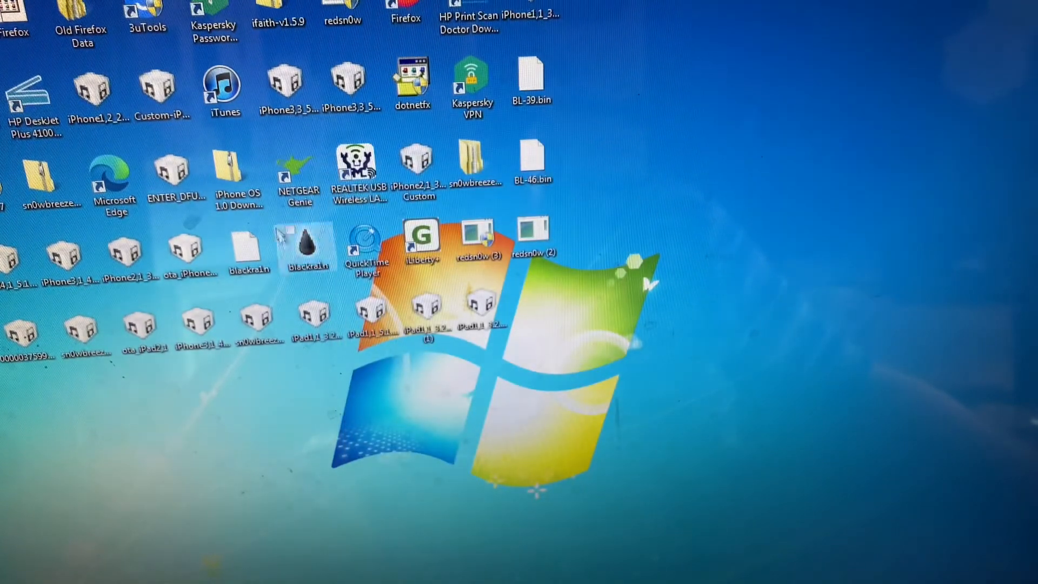
# Step: Launch iTunes, dismiss the recovery-mode warning and start a Shift-Restore from a firmware file
pyautogui.click(225, 90)
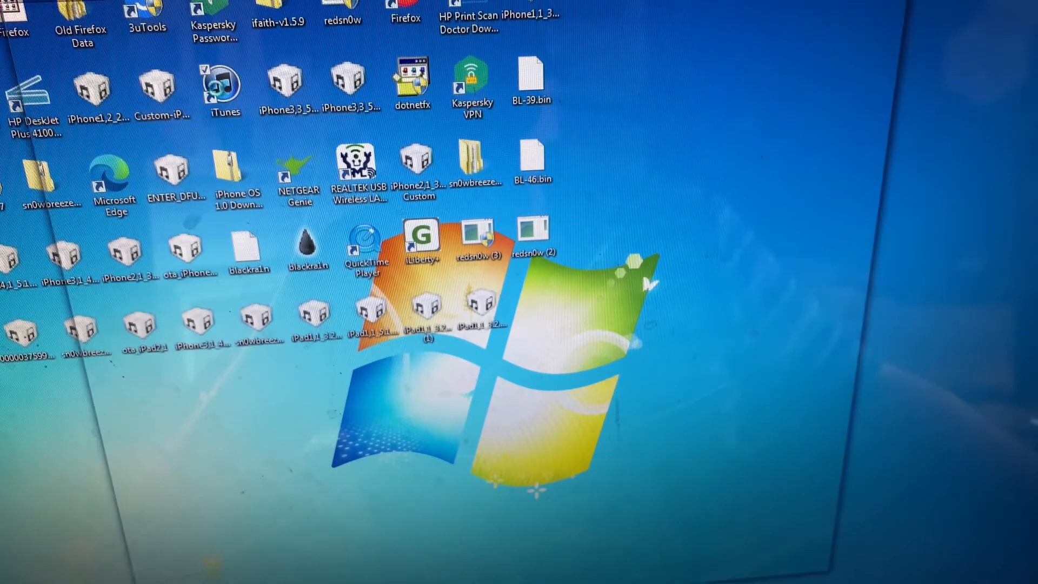
pyautogui.doubleClick(225, 82)
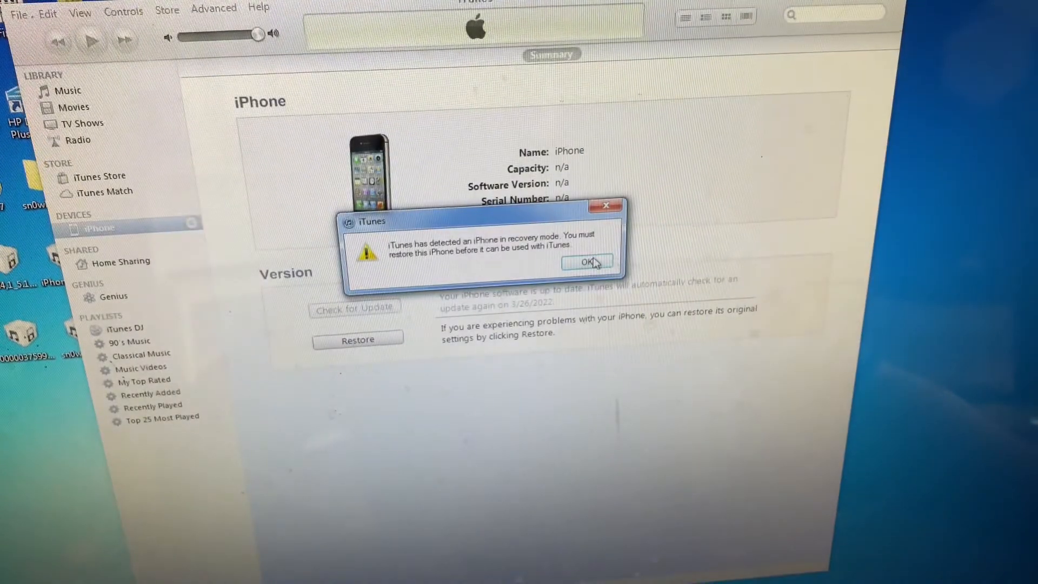
pyautogui.click(585, 262)
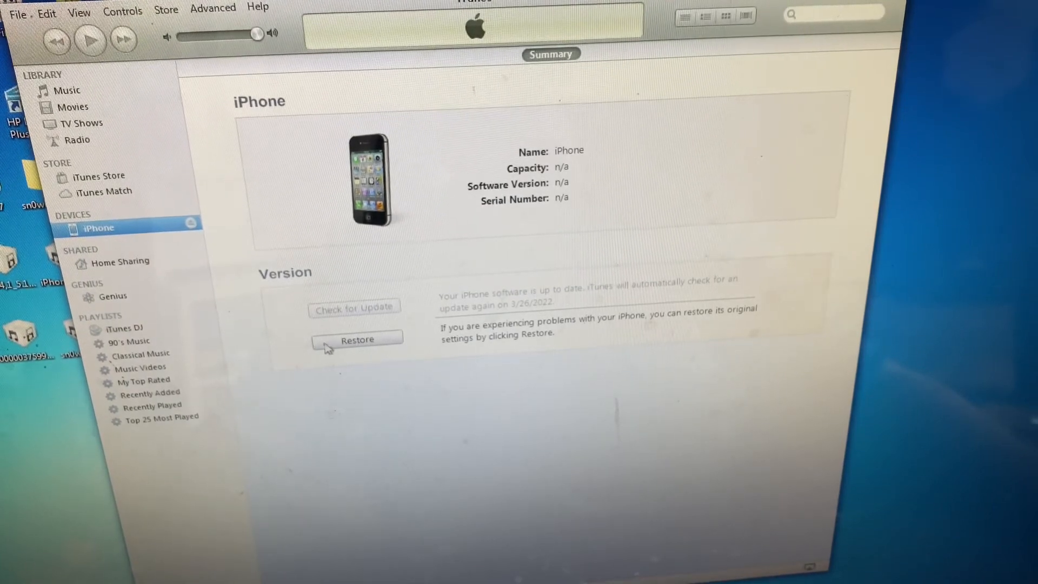
pyautogui.click(357, 339)
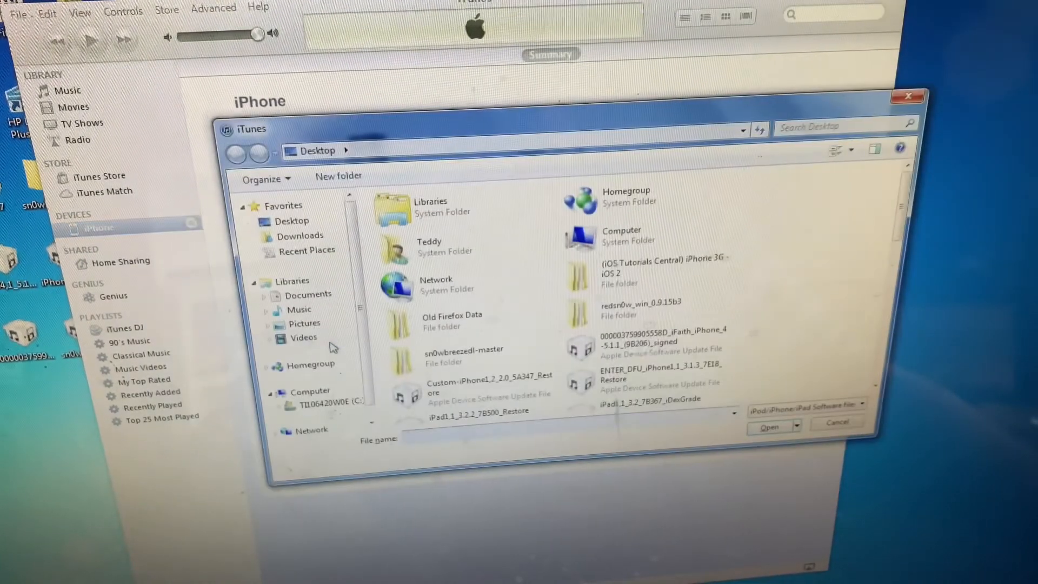
pyautogui.moveTo(864, 213)
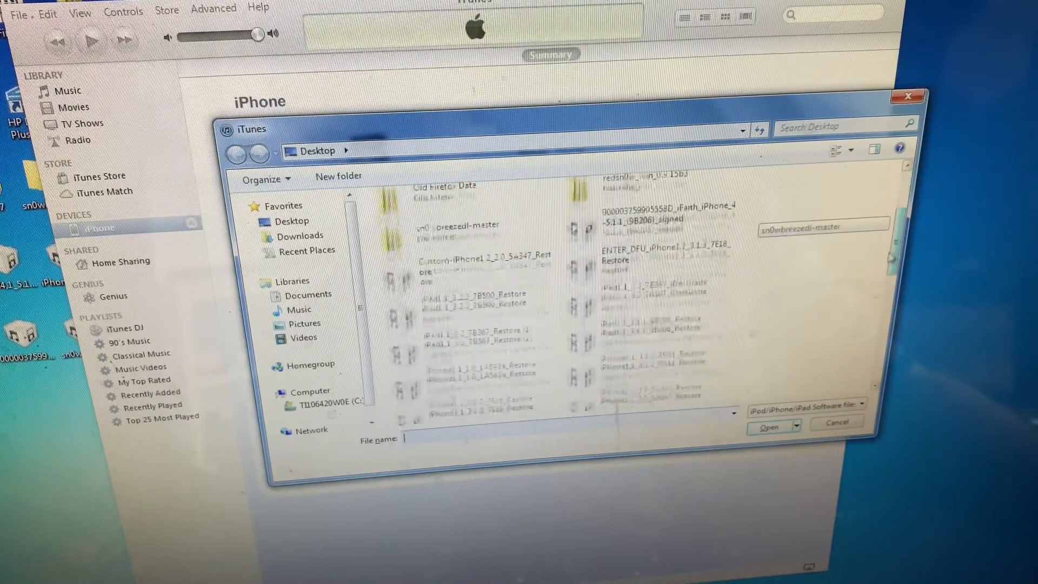
# Step: Restore the iPhone with iPhone3,3_5.1.1_9B206_GeekGrade.ipsw
pyautogui.scroll(-3)
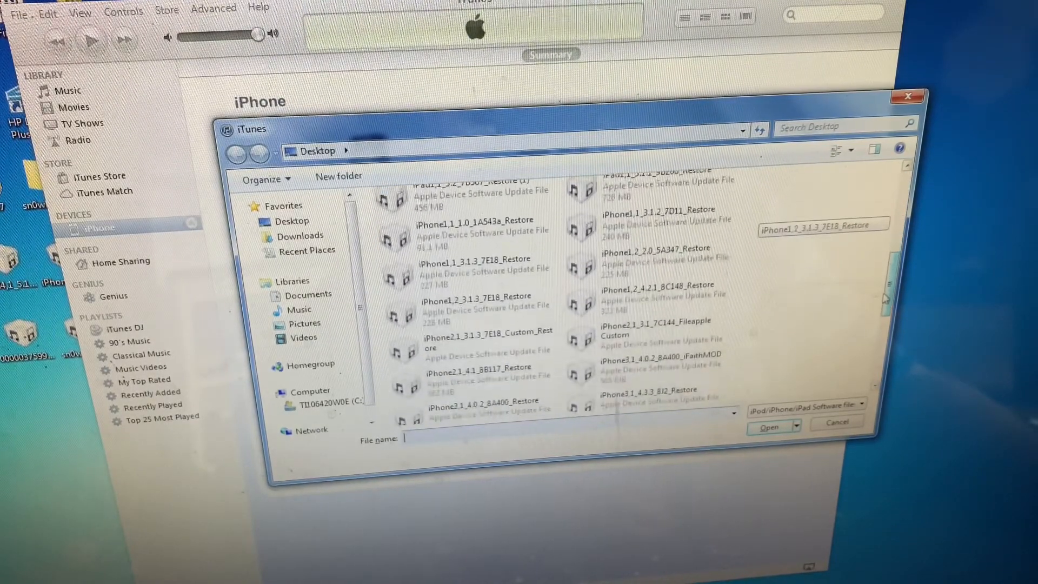
pyautogui.scroll(-3)
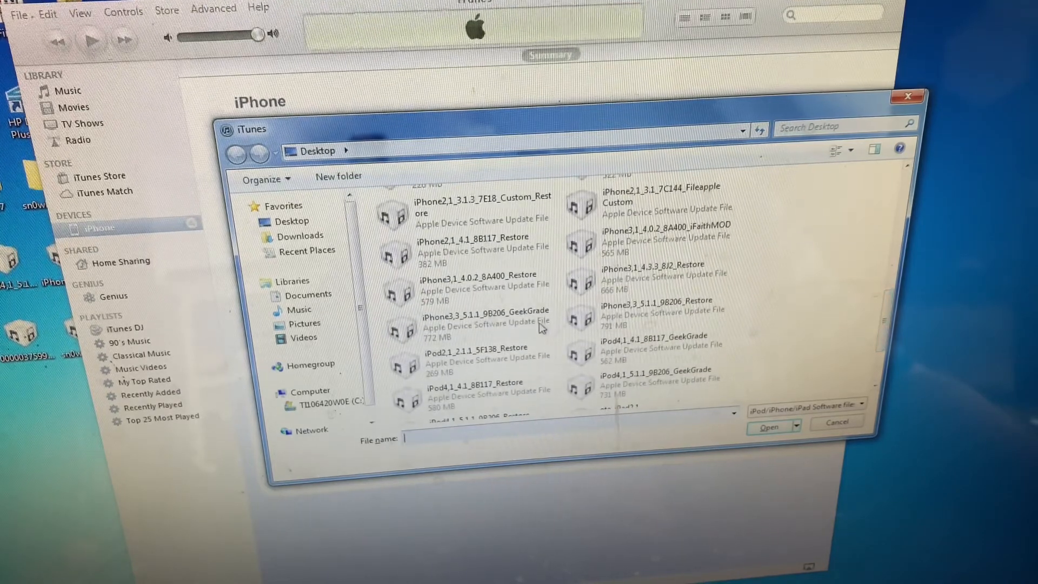
pyautogui.click(485, 320)
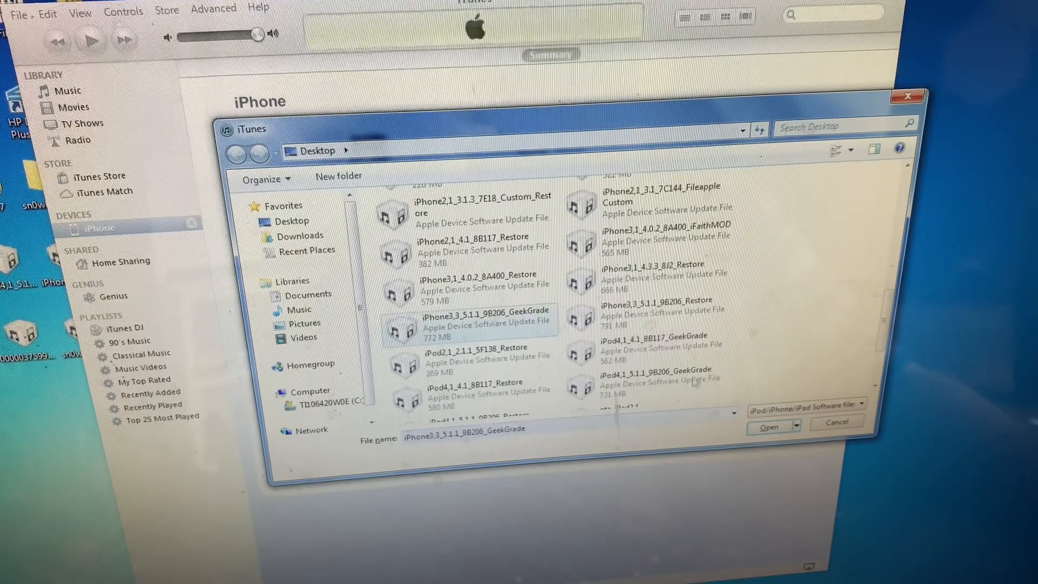
pyautogui.click(769, 426)
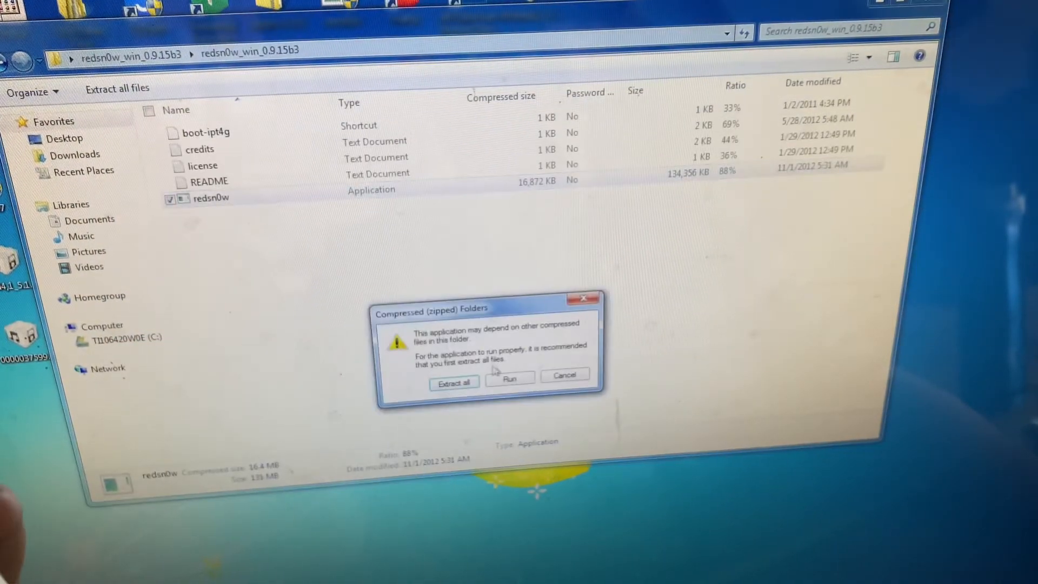
# Step: Run redsn0w straight from the archive, confirming the unverified-software warning
pyautogui.click(510, 375)
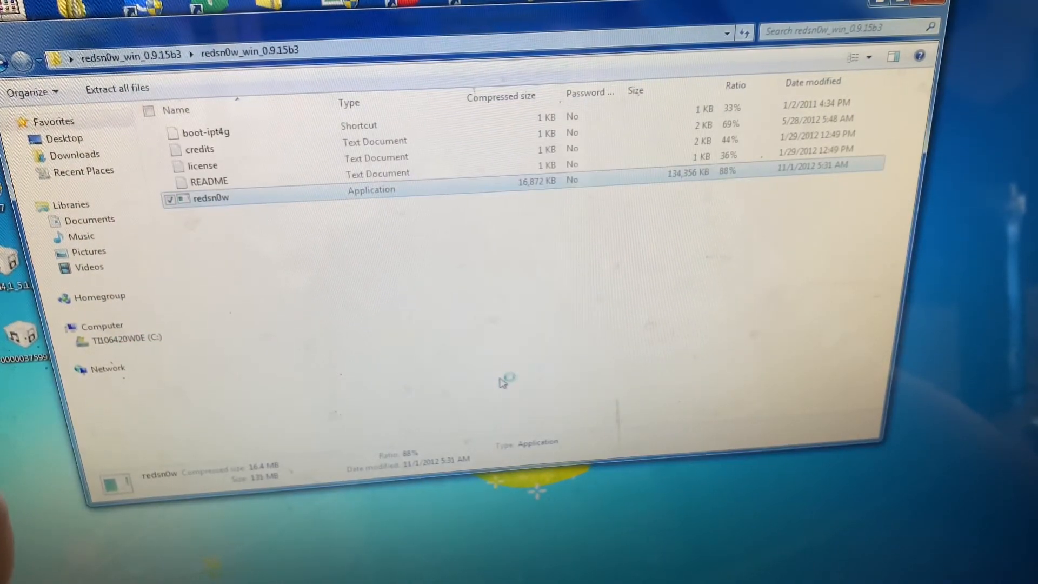
pyautogui.doubleClick(211, 198)
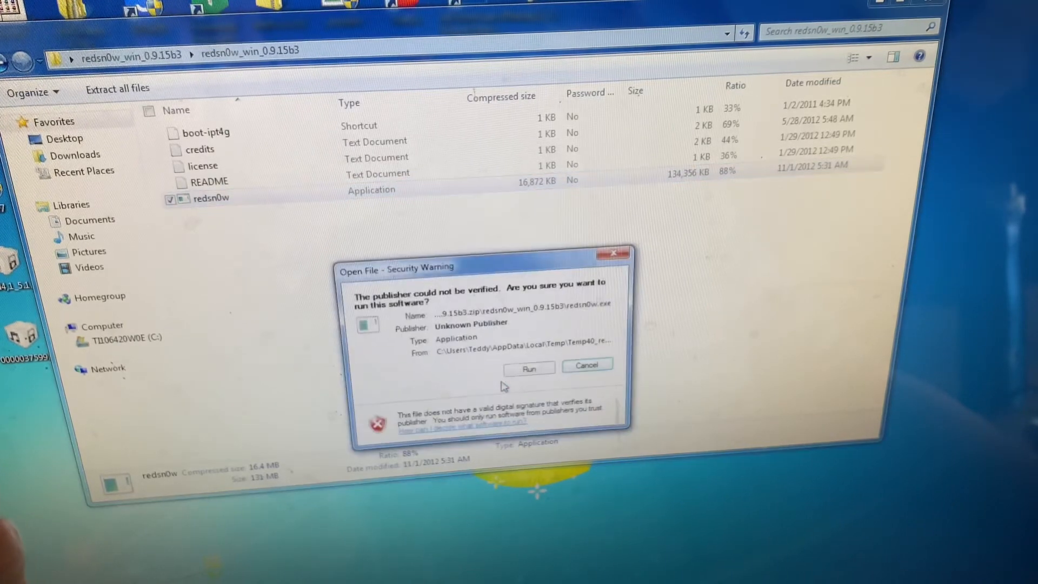
pyautogui.click(529, 368)
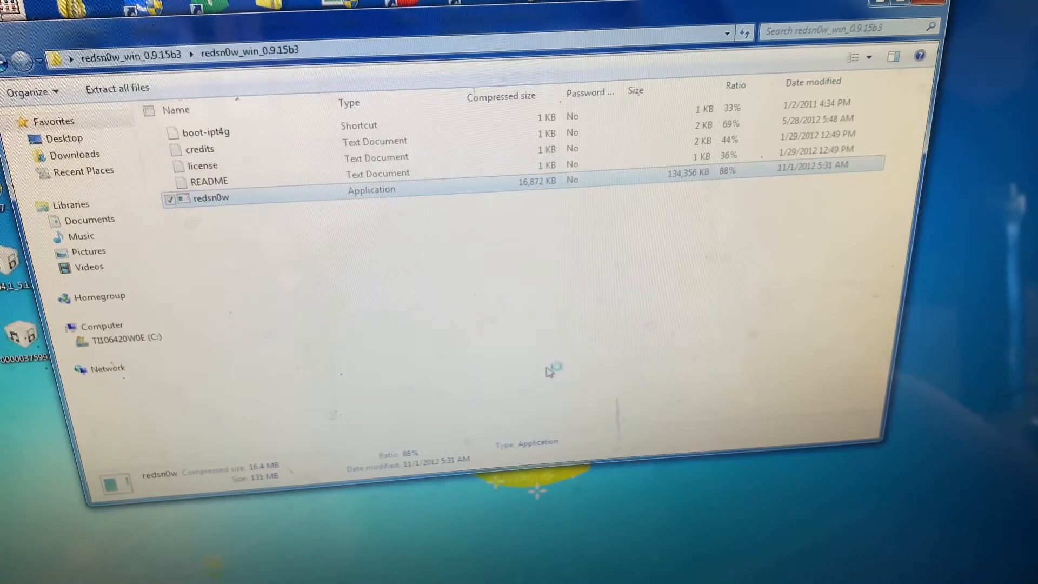
pyautogui.doubleClick(212, 198)
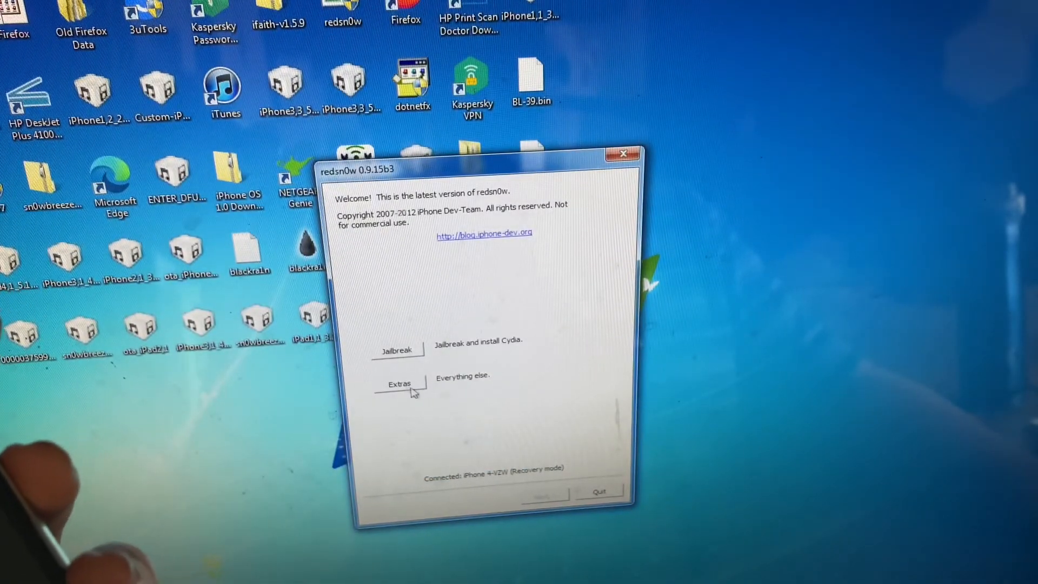
# Step: Under Extras, set iPhone3,3_5.1.1_9B206_Restore.ipsw as redsn0w's IPSW
pyautogui.click(399, 382)
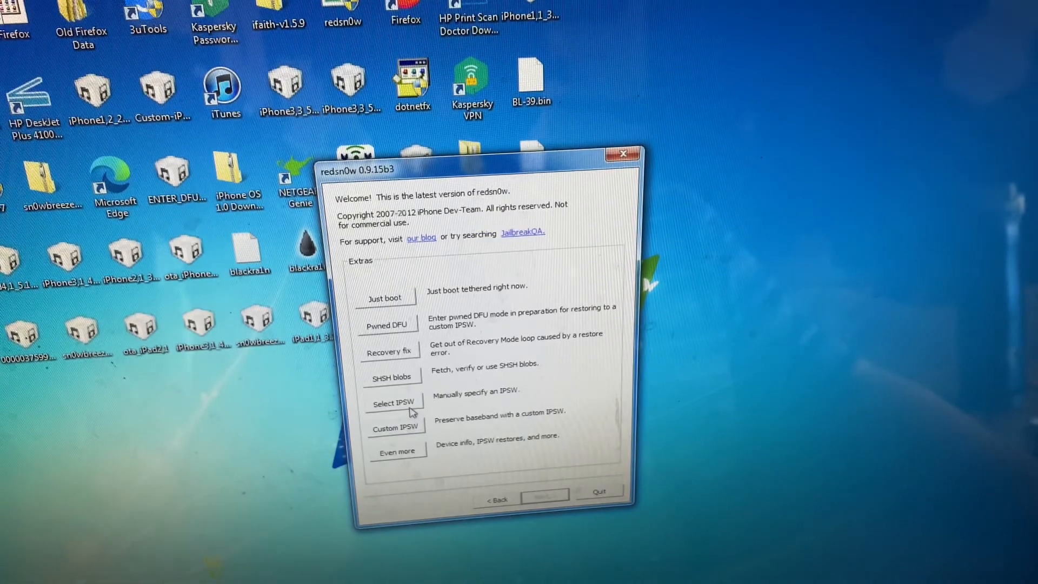
pyautogui.click(394, 402)
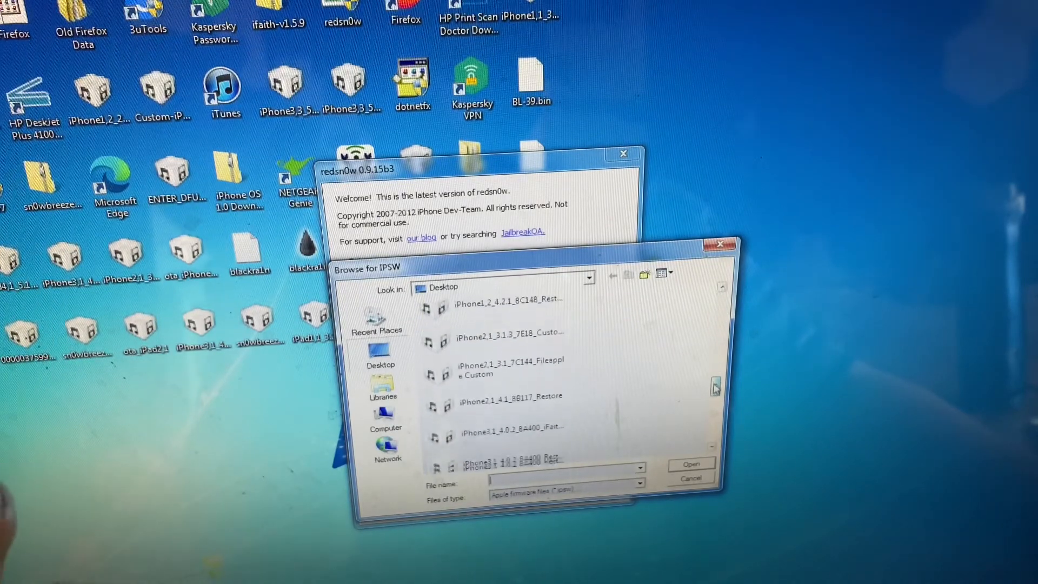
pyautogui.scroll(-3)
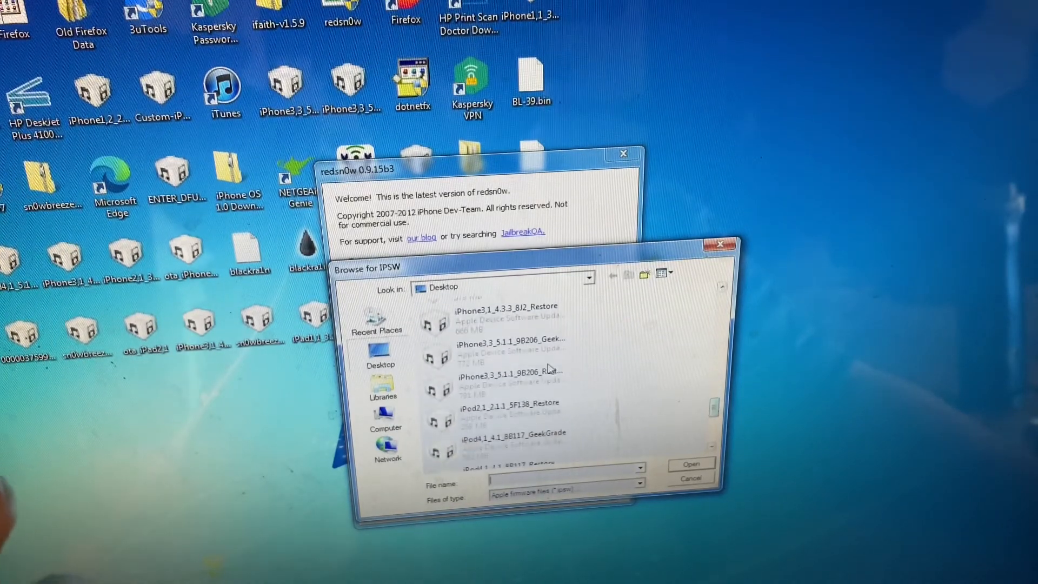
pyautogui.click(509, 373)
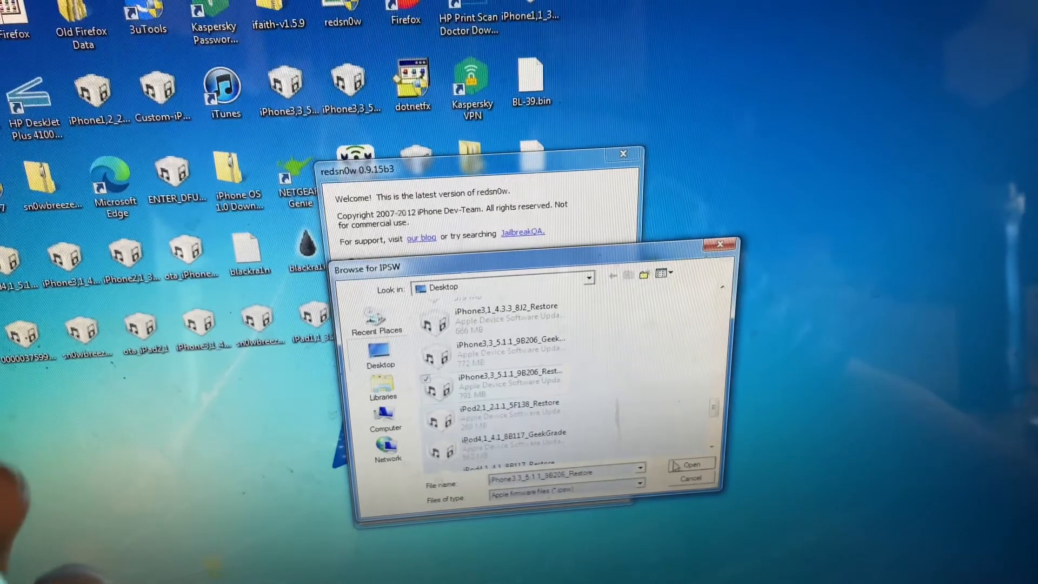
pyautogui.click(689, 478)
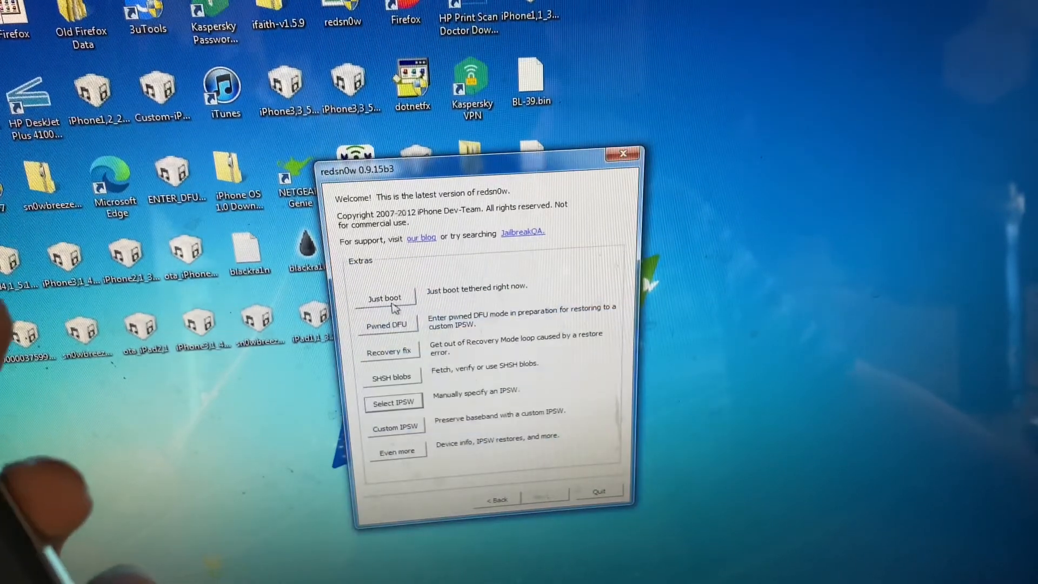
# Step: Choose Just boot and proceed once the iPhone is in DFU so limera1n runs
pyautogui.click(387, 325)
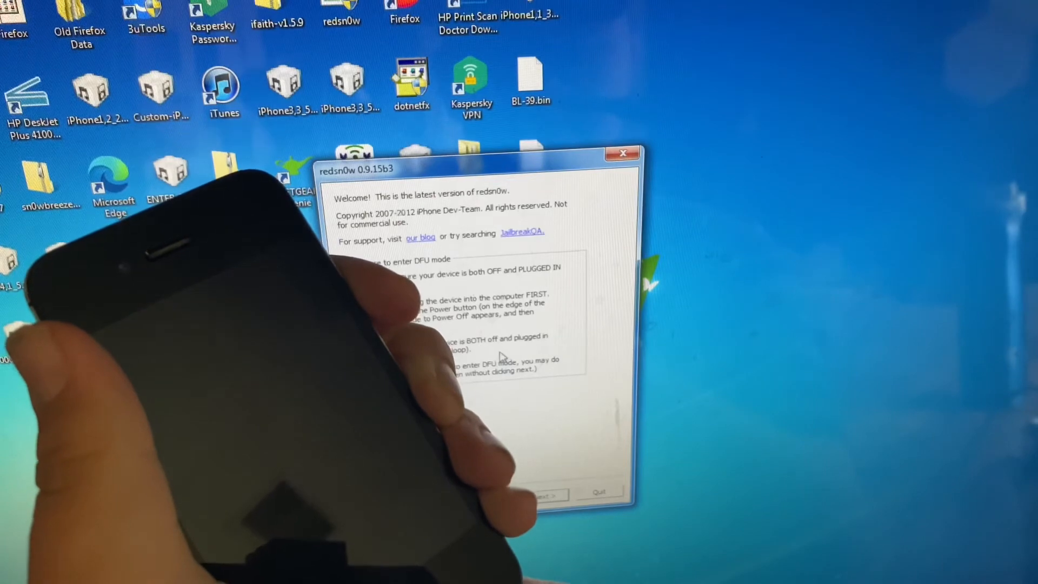
pyautogui.click(544, 495)
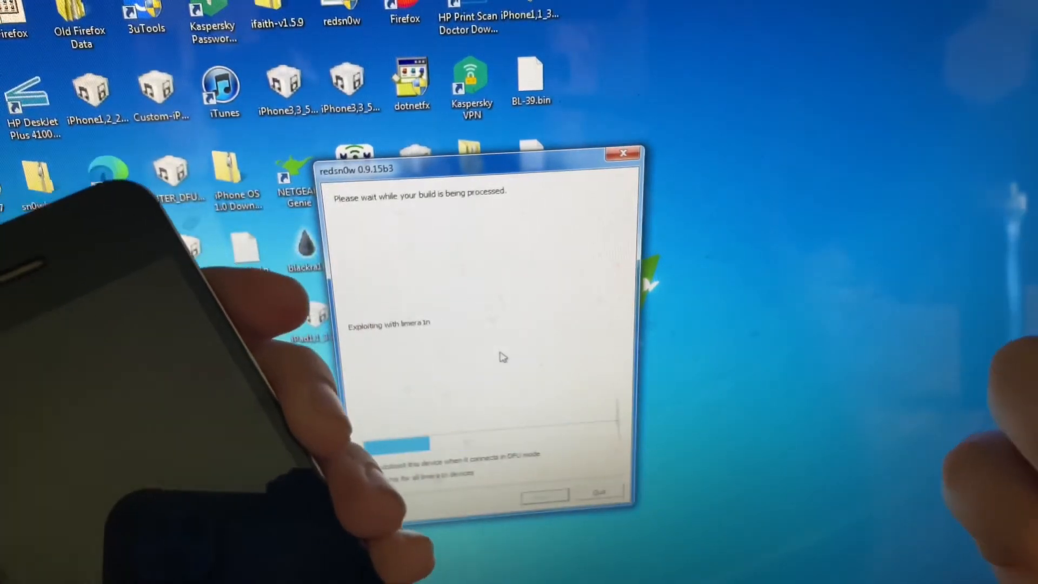